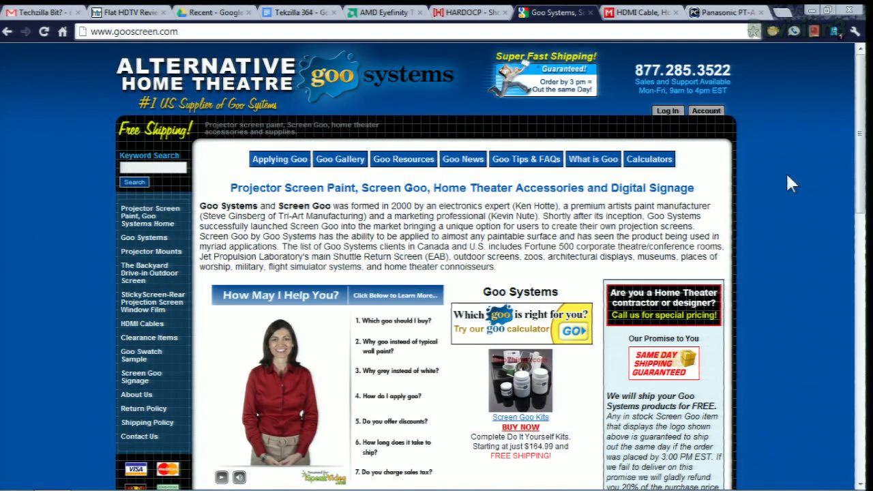
Switch to the AMD Eyefinity tab and skim the multi-display overview page
{"action": "left_click", "coordinate": [382, 12]}
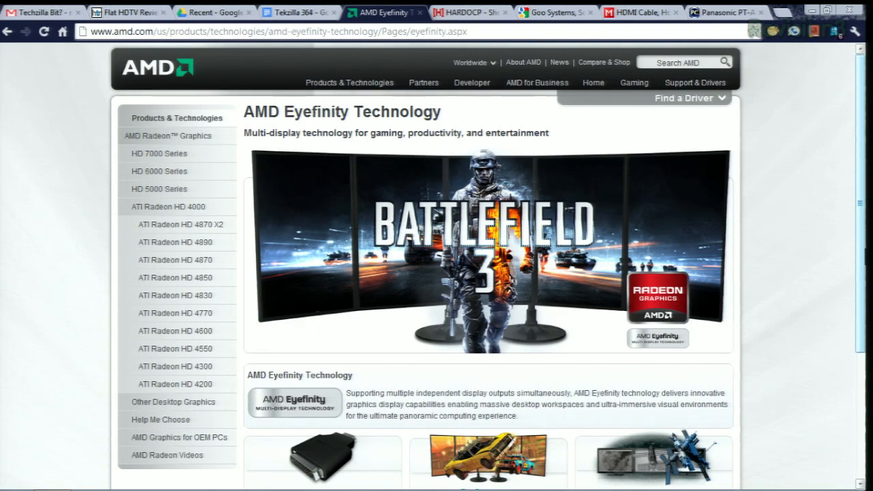
{"action": "scroll", "scroll_direction": "down", "scroll_amount": 3}
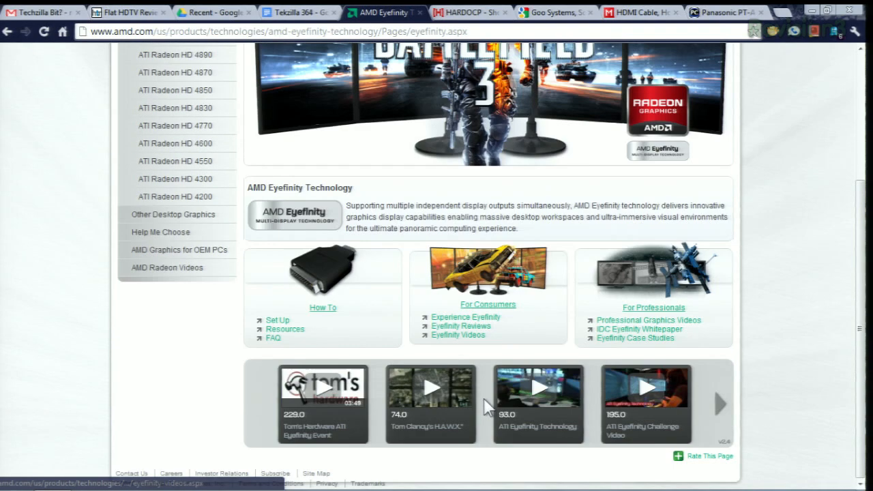
{"action": "scroll", "scroll_direction": "up", "scroll_amount": 3}
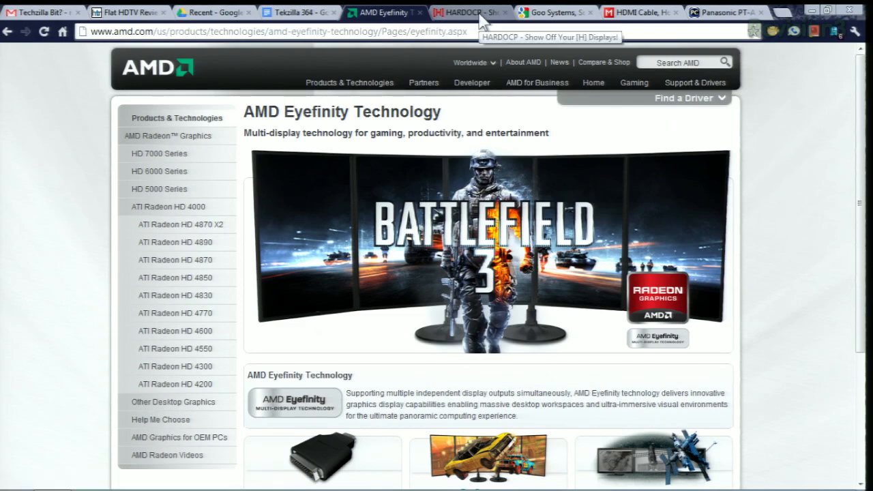
Switch to the HardOCP tab and scroll through readers' multi-monitor setup photos
{"action": "left_click", "coordinate": [471, 11]}
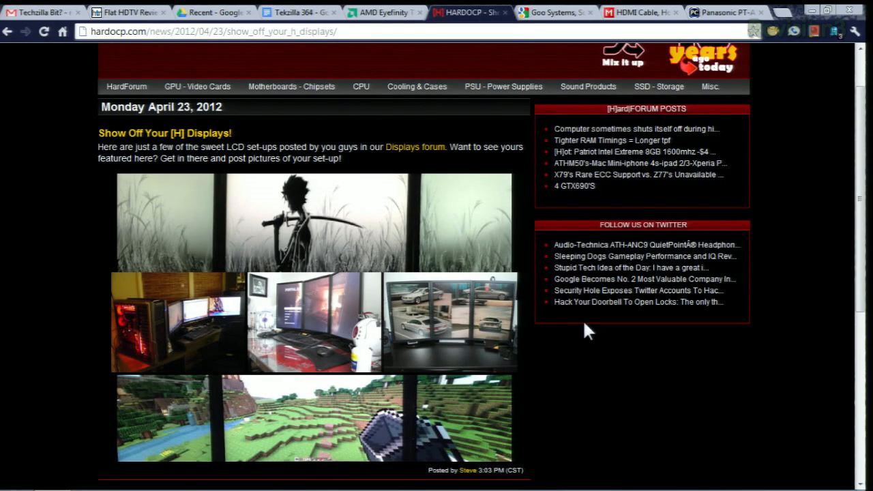
{"action": "scroll", "scroll_direction": "down", "scroll_amount": 3}
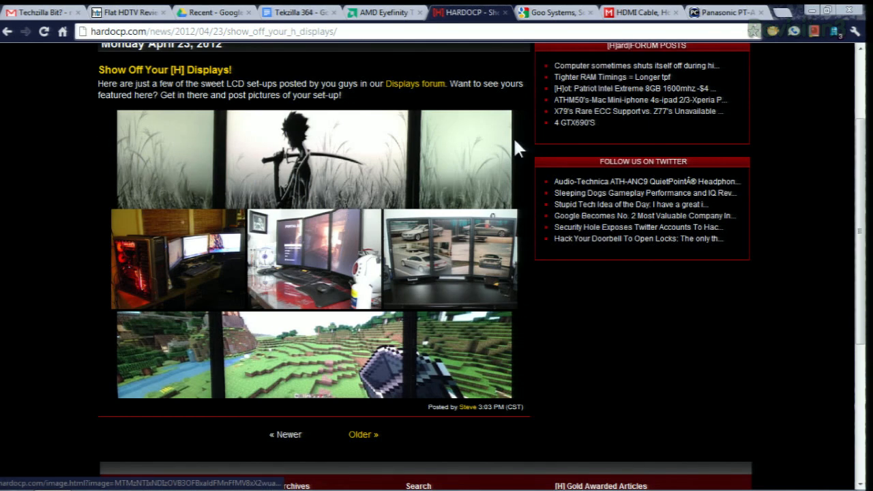
{"action": "mouse_move", "coordinate": [532, 378]}
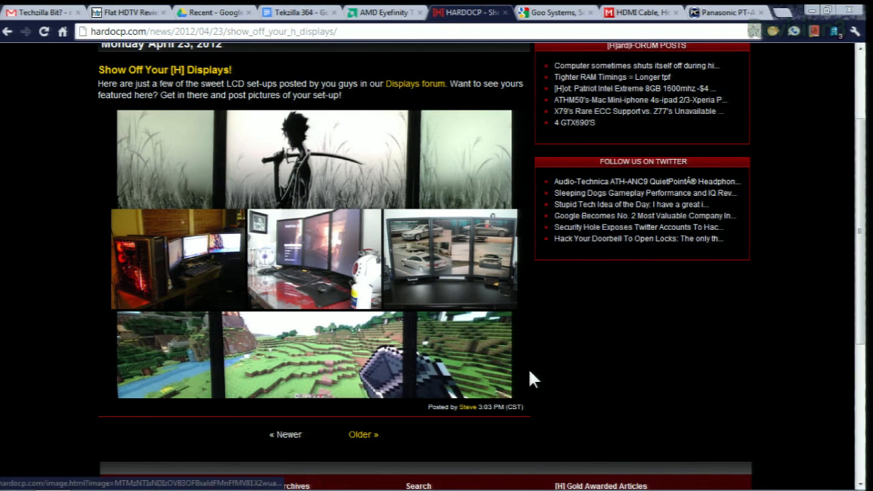
{"action": "mouse_move", "coordinate": [598, 387]}
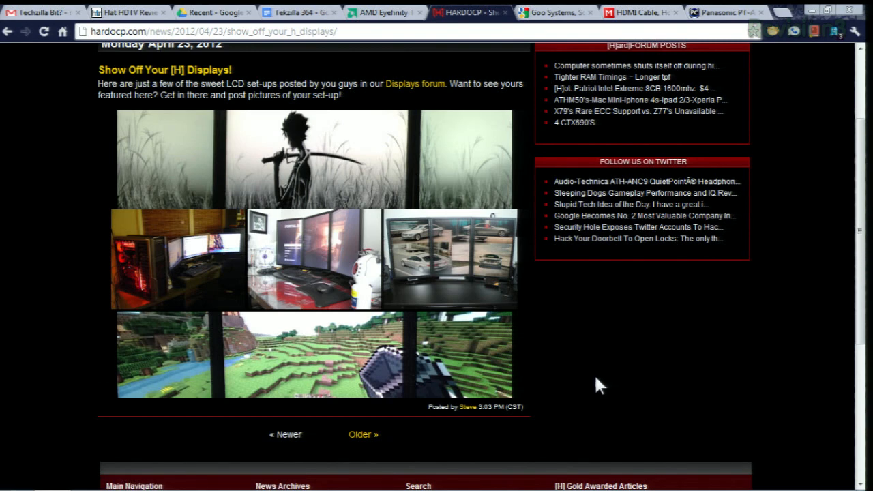
{"action": "mouse_move", "coordinate": [563, 21]}
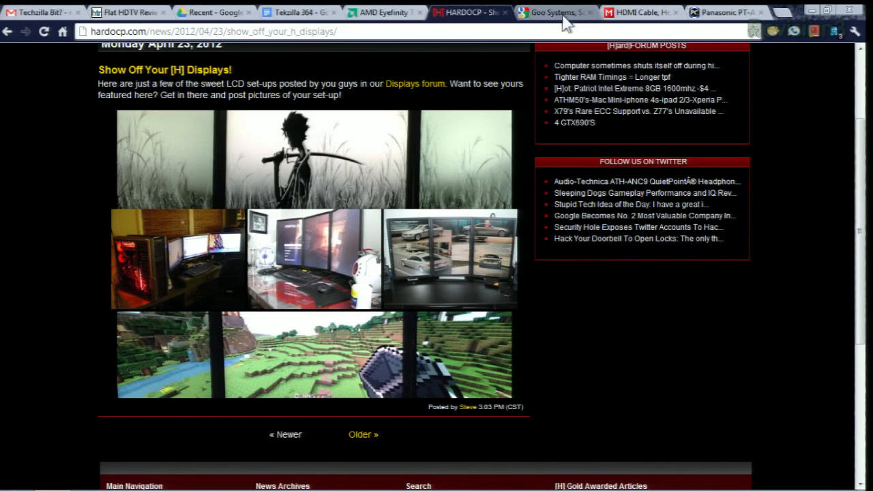
{"action": "mouse_move", "coordinate": [578, 303]}
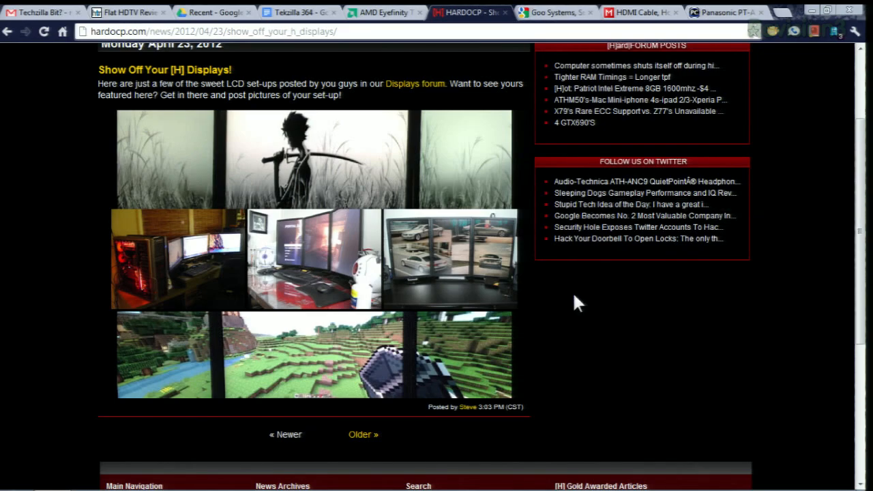